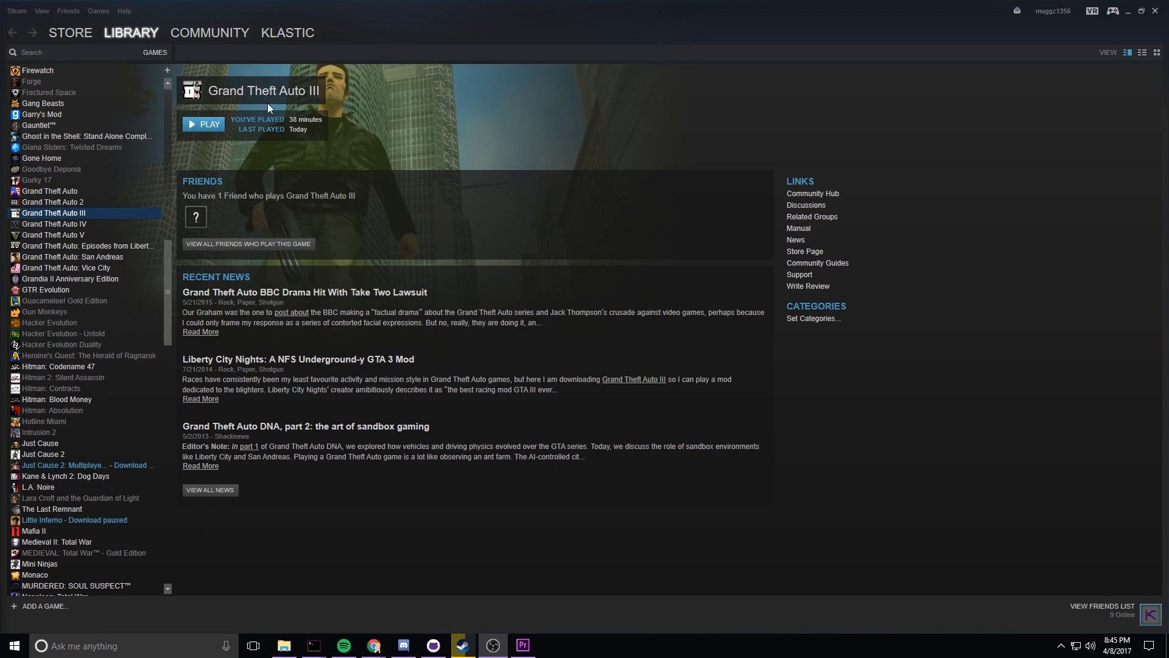
mouse_move(607, 532)
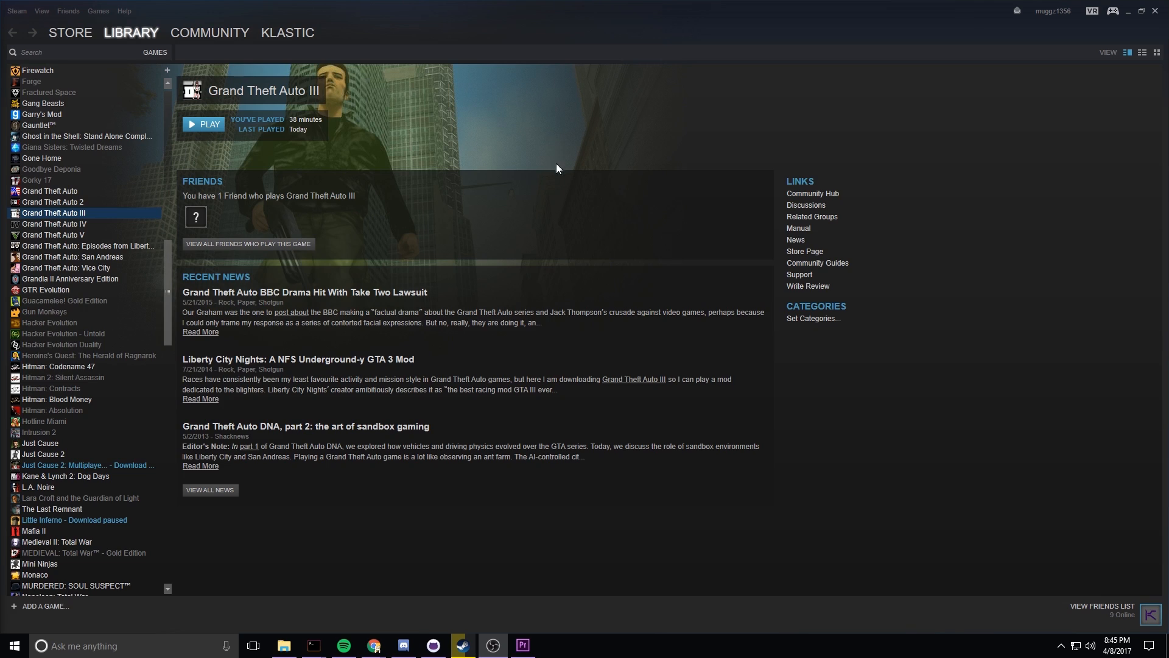
mouse_move(383, 435)
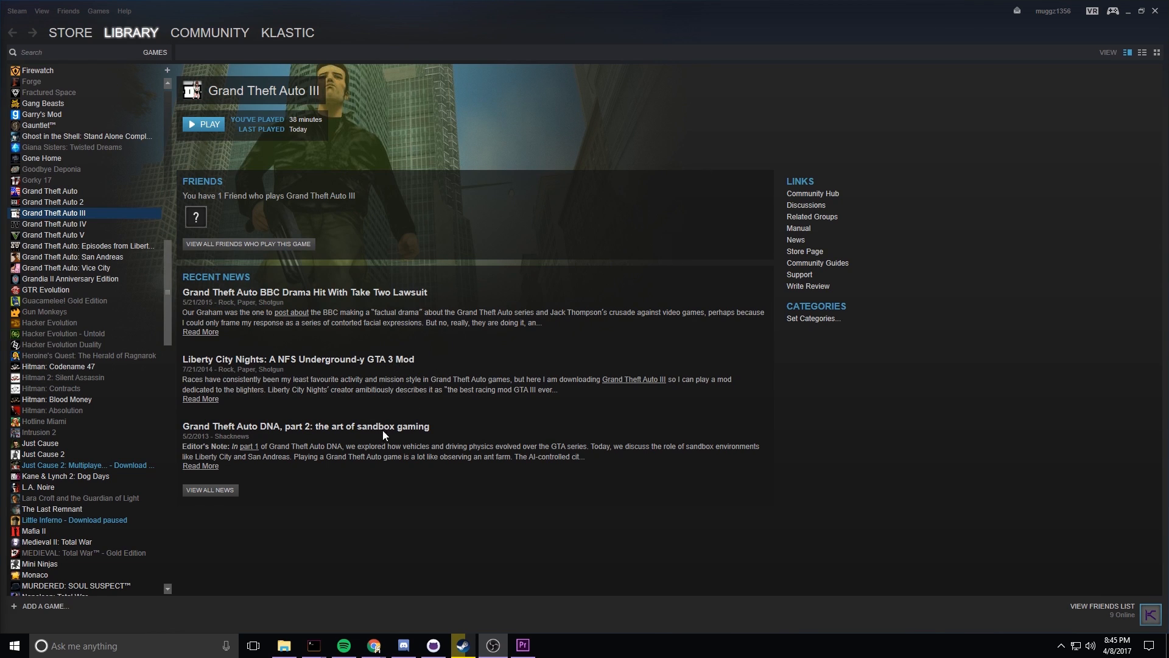
mouse_move(257, 275)
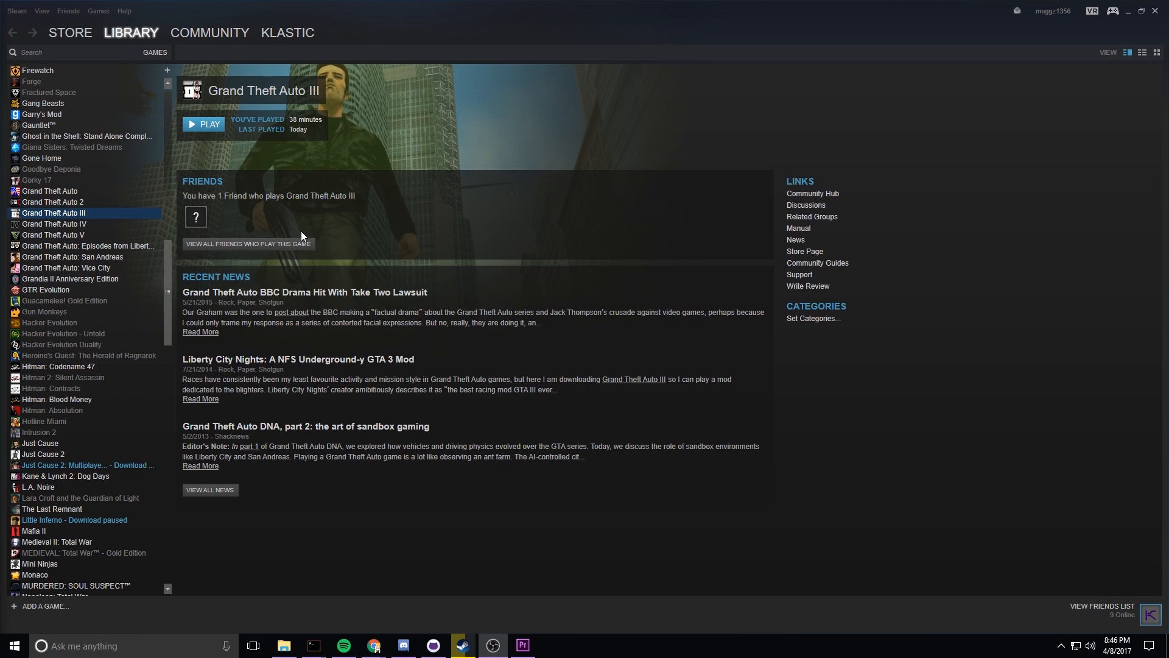
mouse_move(246, 167)
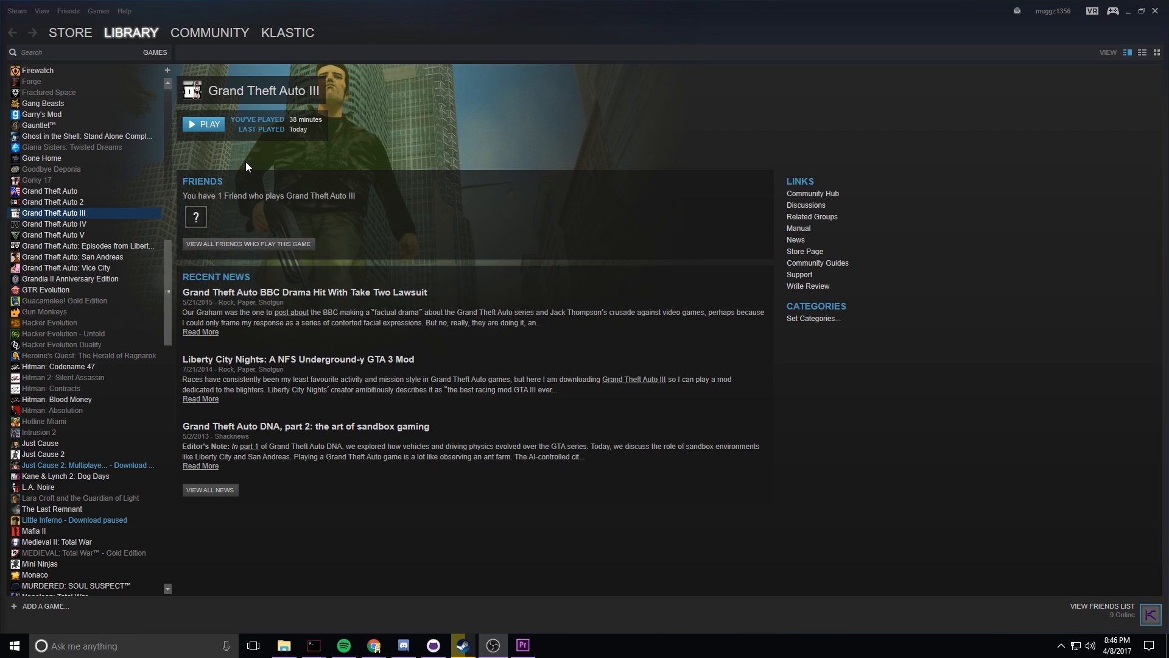
Step: Launch Grand Theft Auto III from the Steam library with PLAY
click(203, 124)
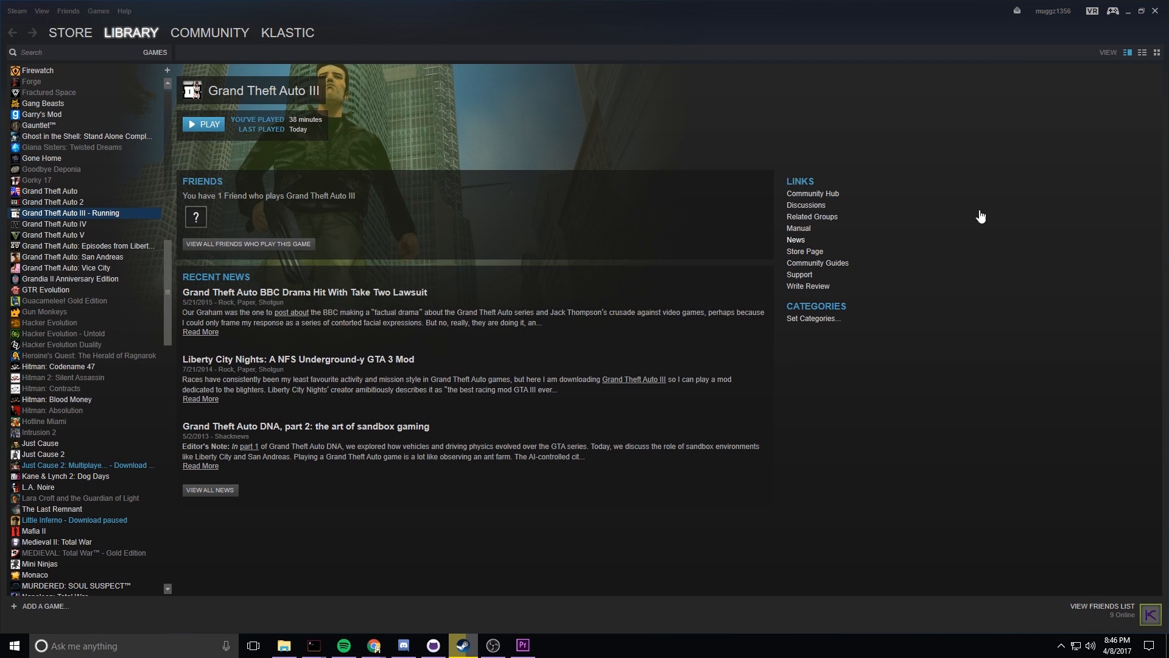
mouse_move(467, 261)
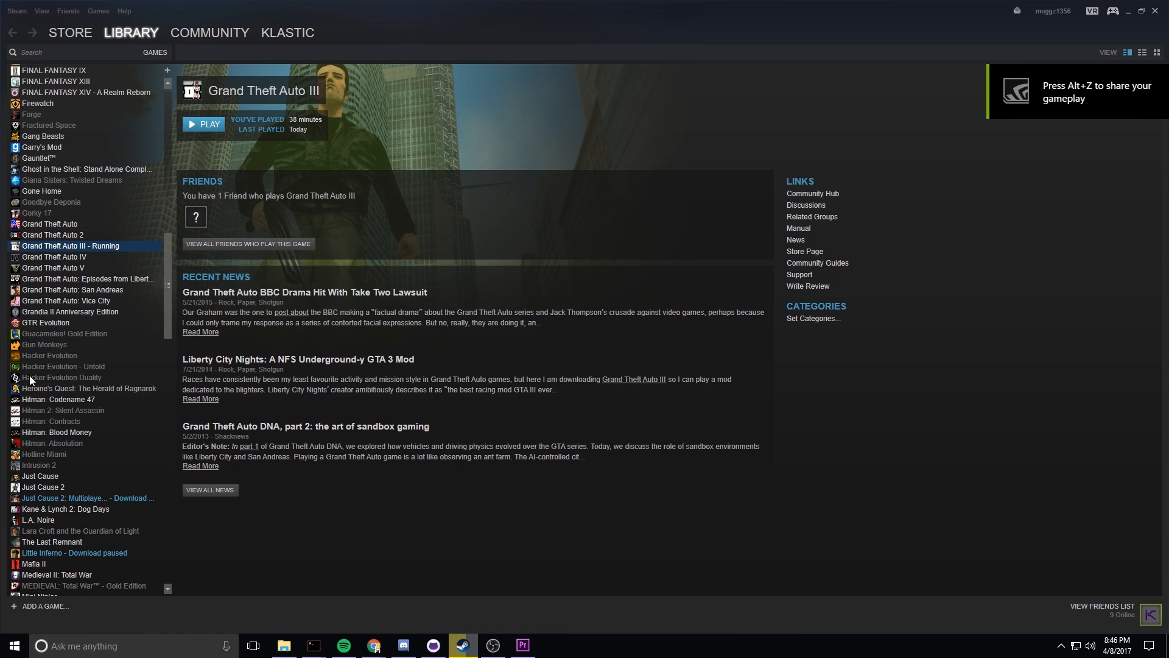
Step: Open Grand Theft Auto III's Properties from its context menu and go to Local Files
right_click(70, 246)
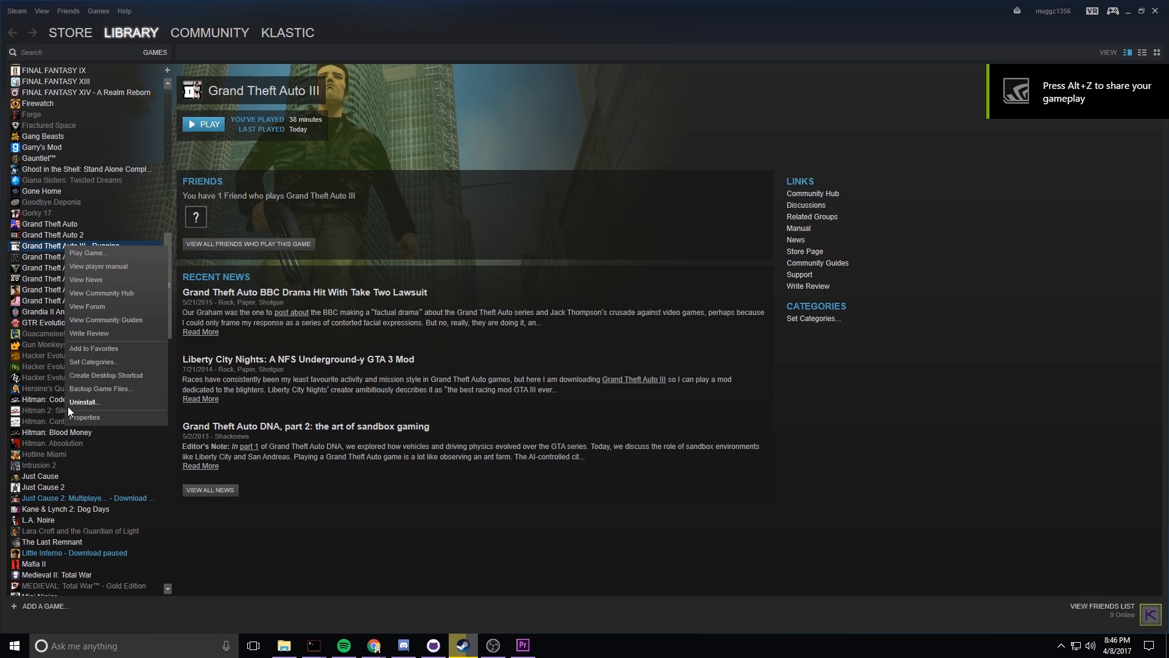
click(393, 207)
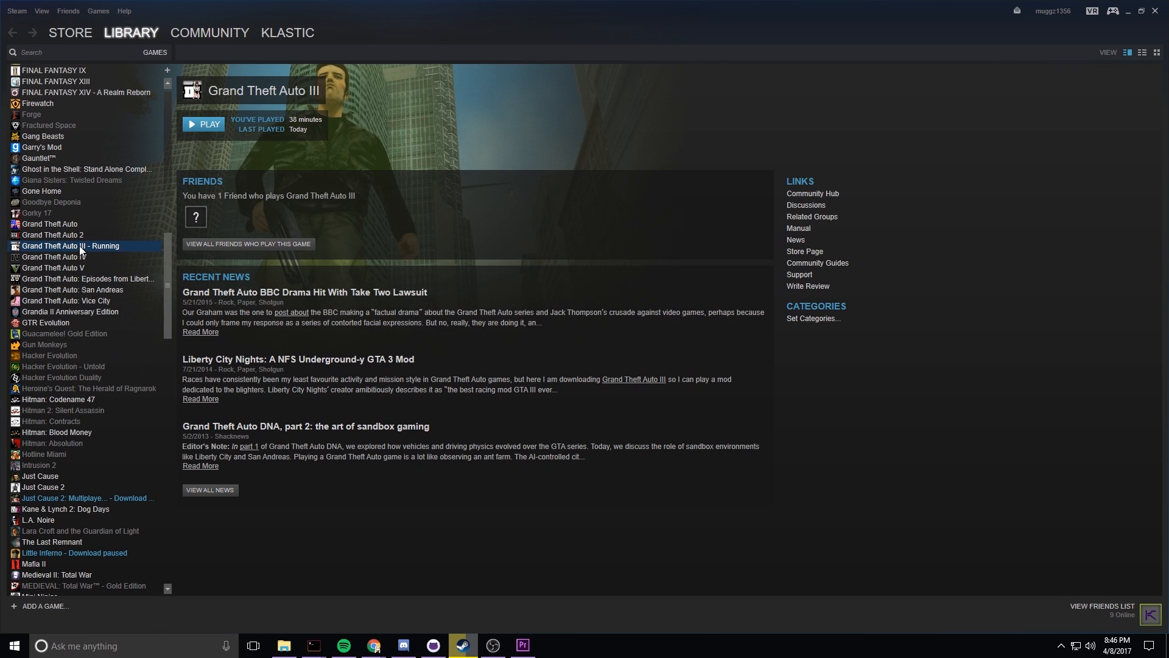
right_click(70, 245)
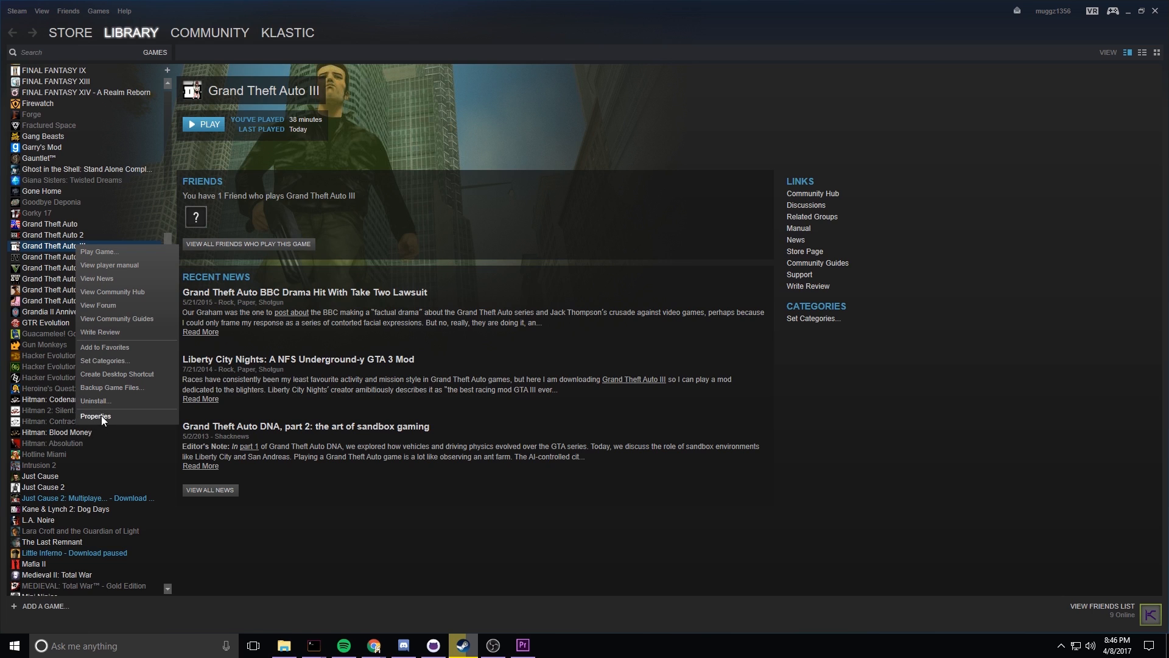
click(96, 415)
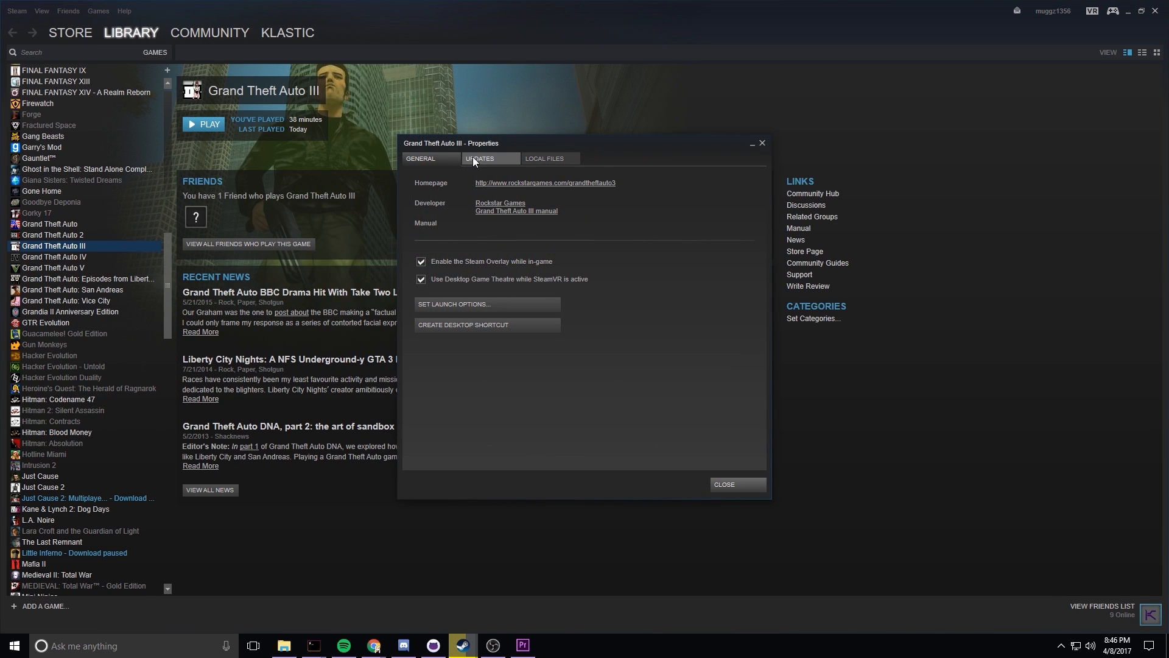
click(545, 159)
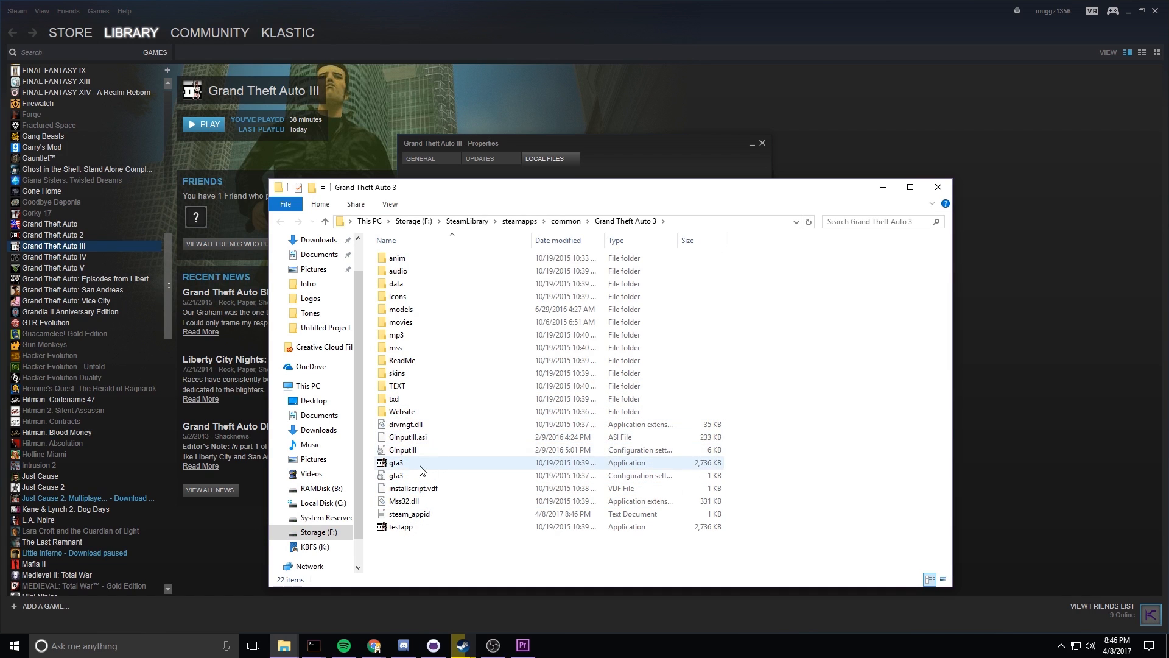
mouse_move(398, 471)
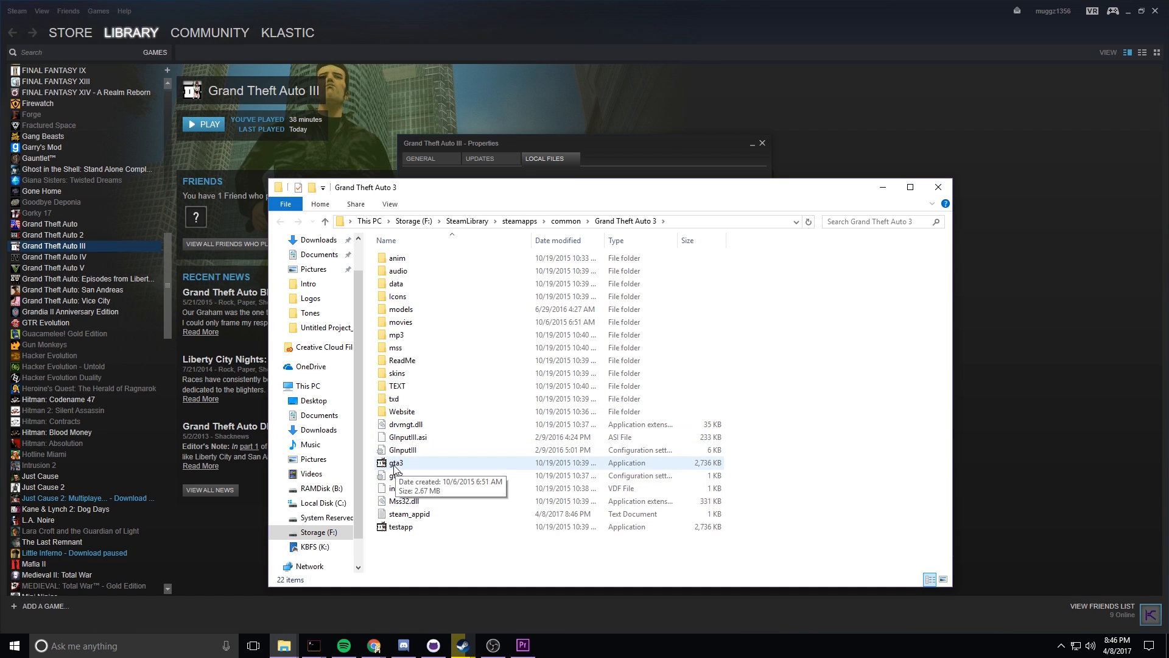
Step: Set gta3.exe's compatibility mode to Windows XP (Service Pack 2) in its Properties
right_click(396, 462)
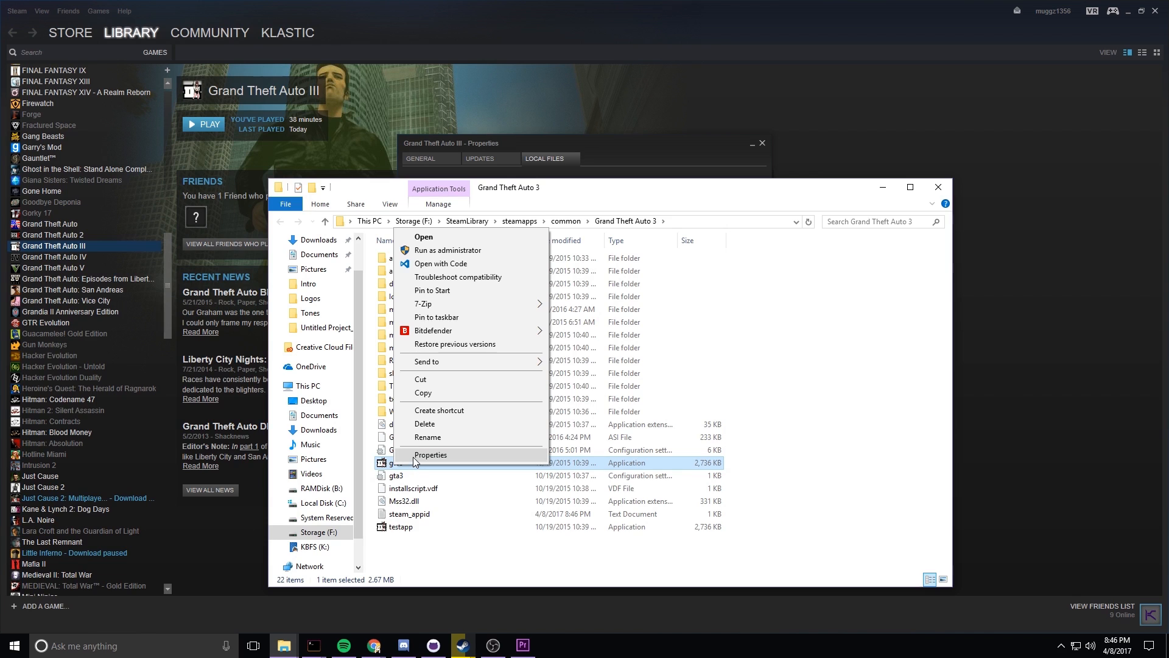
click(430, 455)
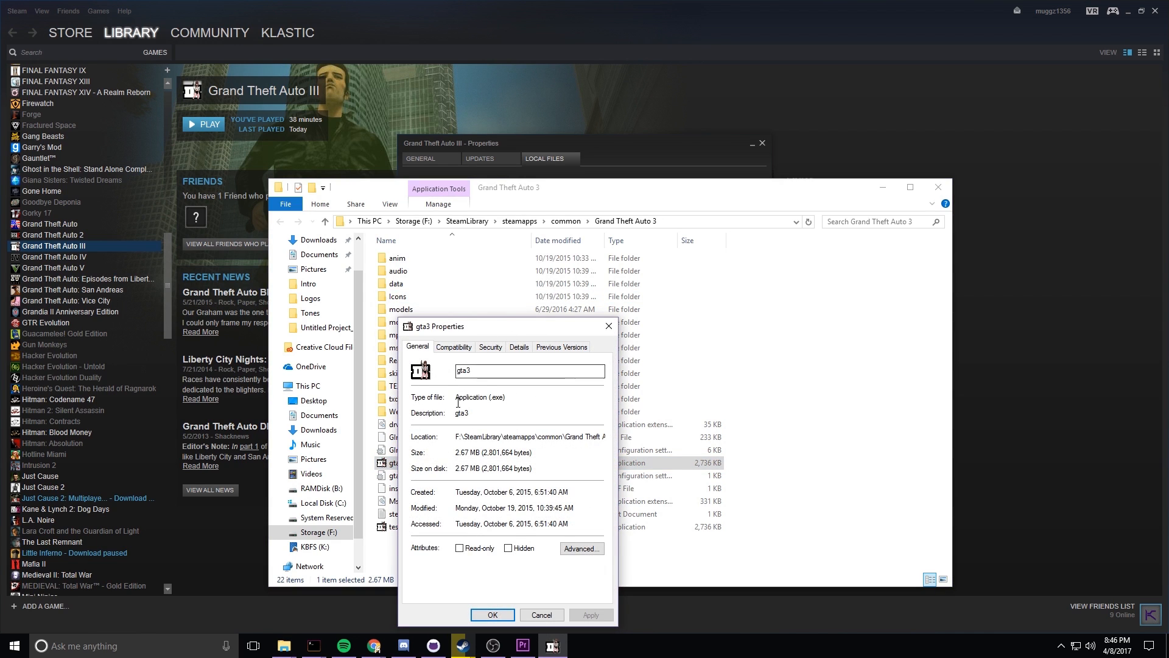
click(529, 371)
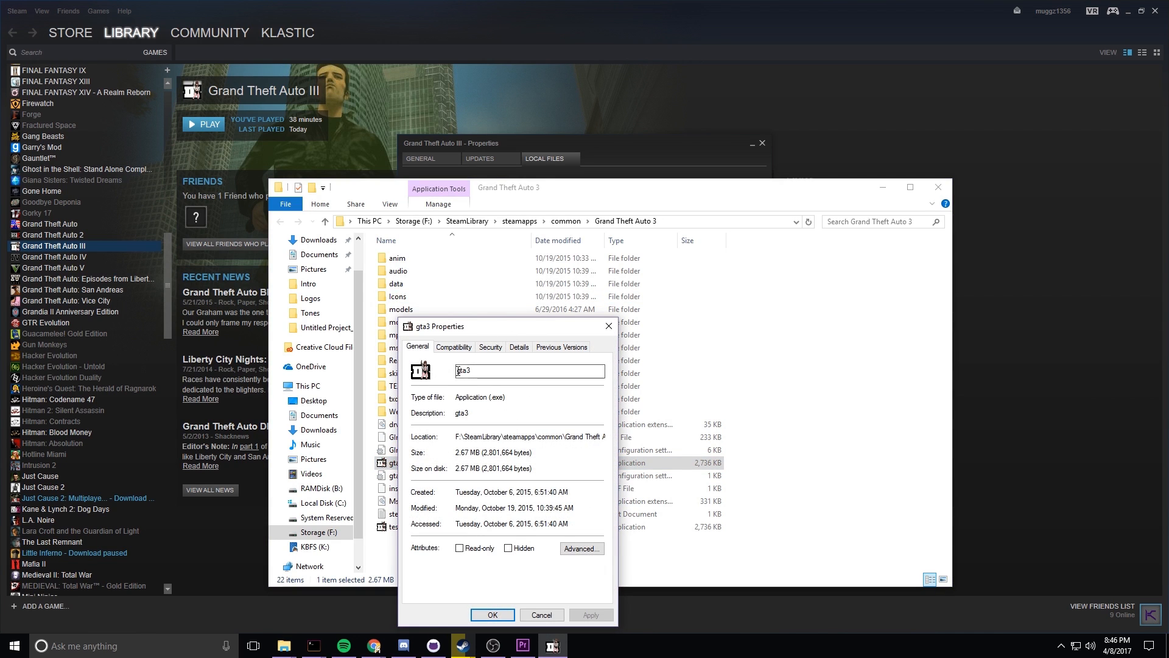
click(453, 347)
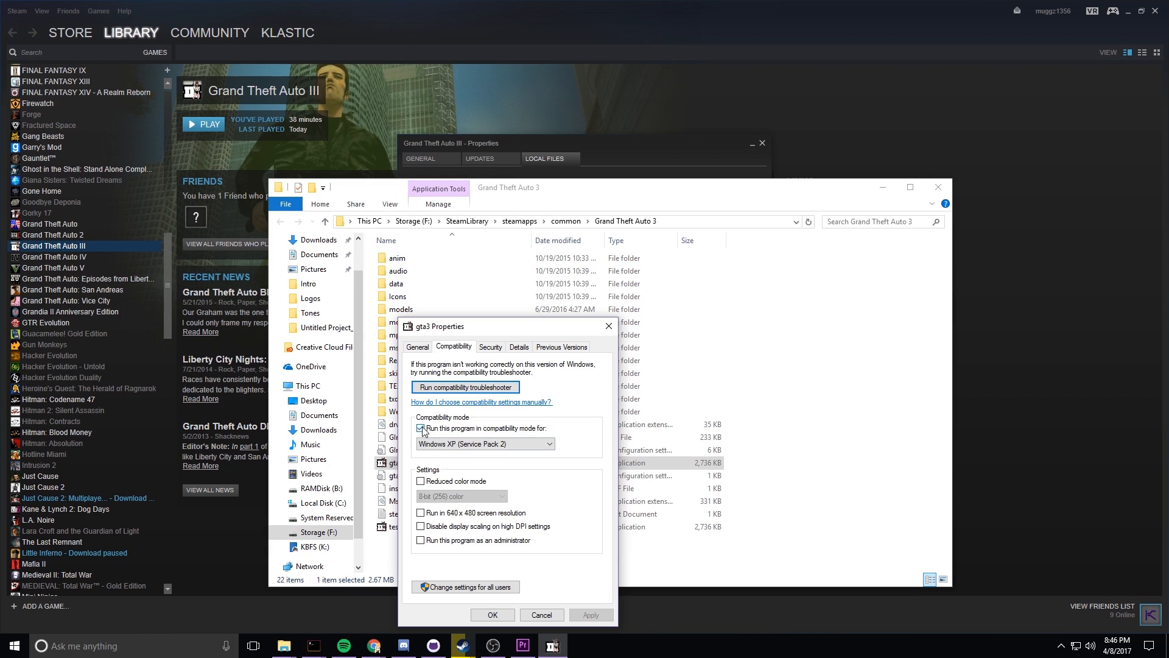
click(421, 428)
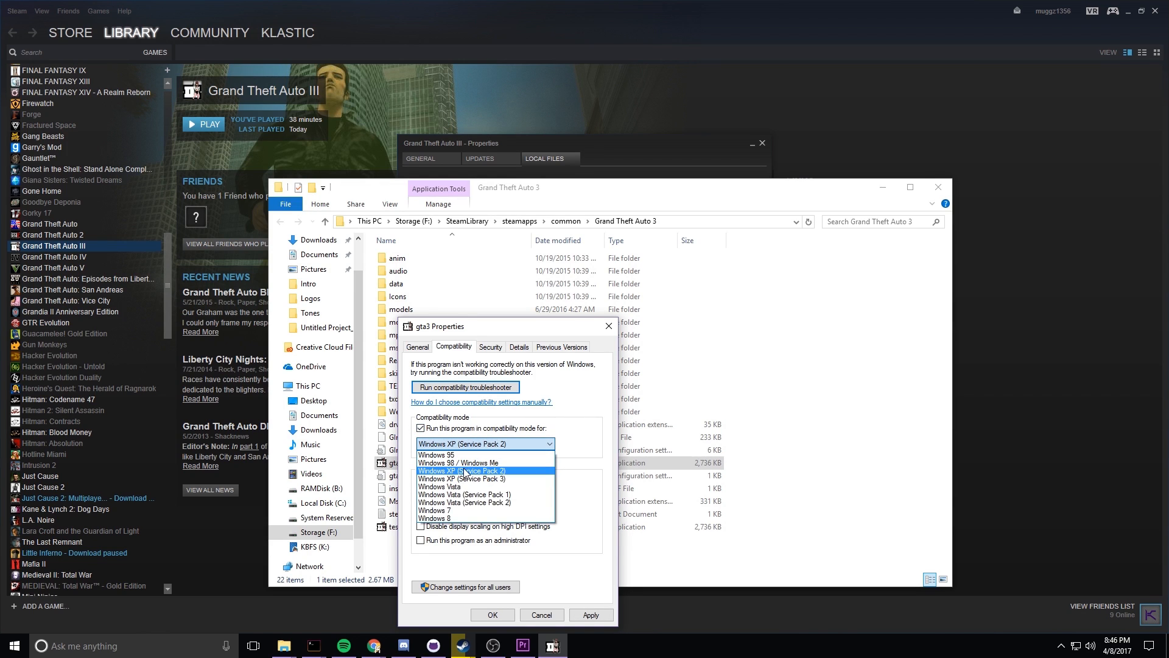
click(462, 471)
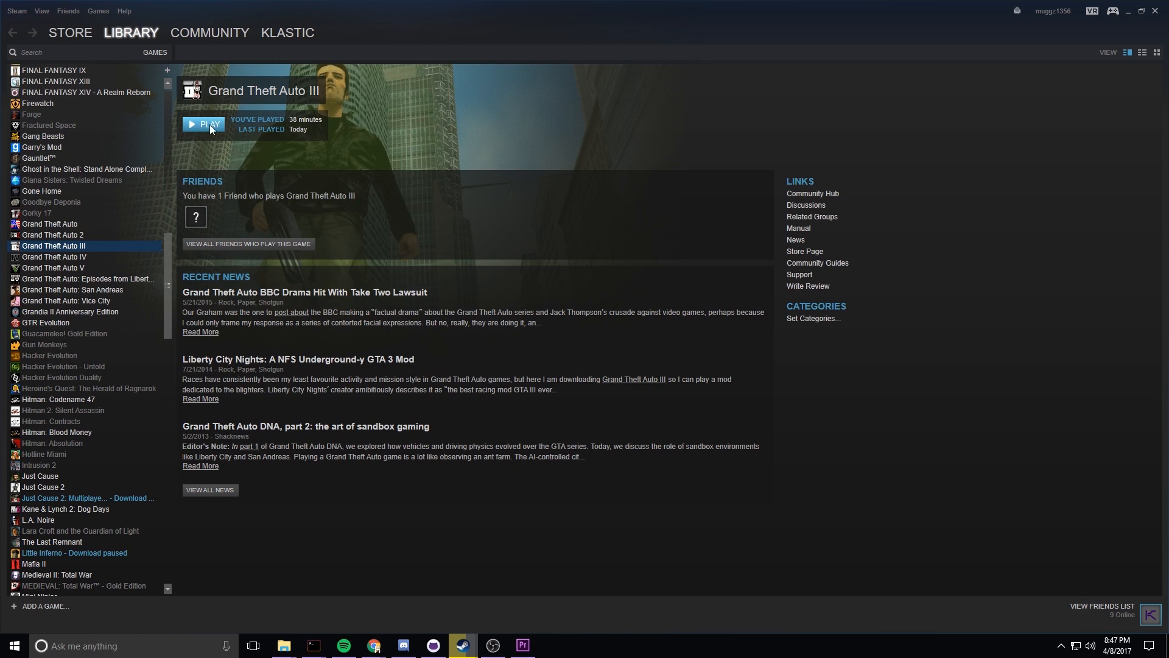
click(203, 124)
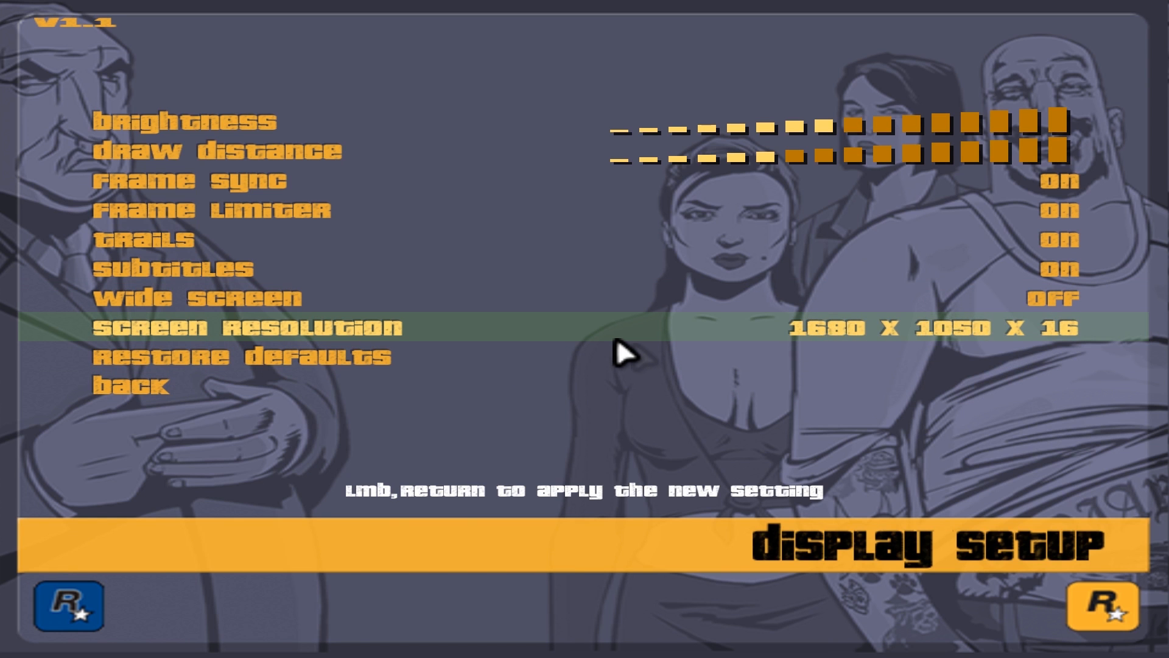
Step: Apply the 1680 x 1050 x 16 screen resolution in the game's Display Setup
click(130, 384)
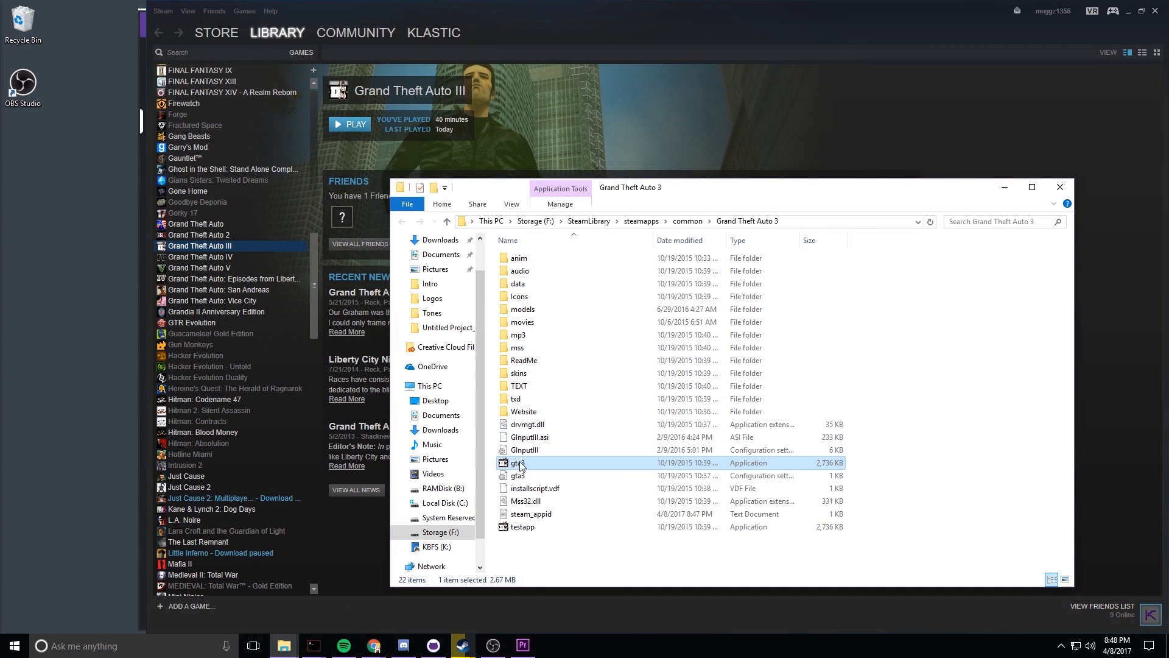
Step: Uncheck 'Run in 640 x 480 screen resolution' in gta3.exe's Compatibility properties and confirm
right_click(520, 463)
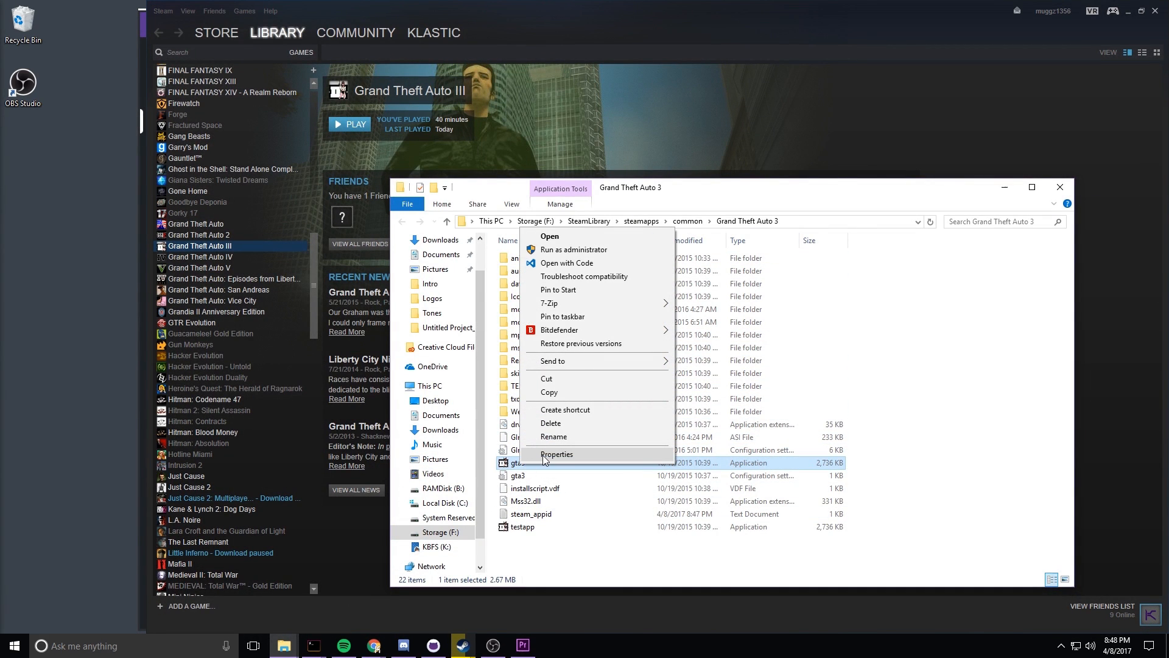
click(556, 454)
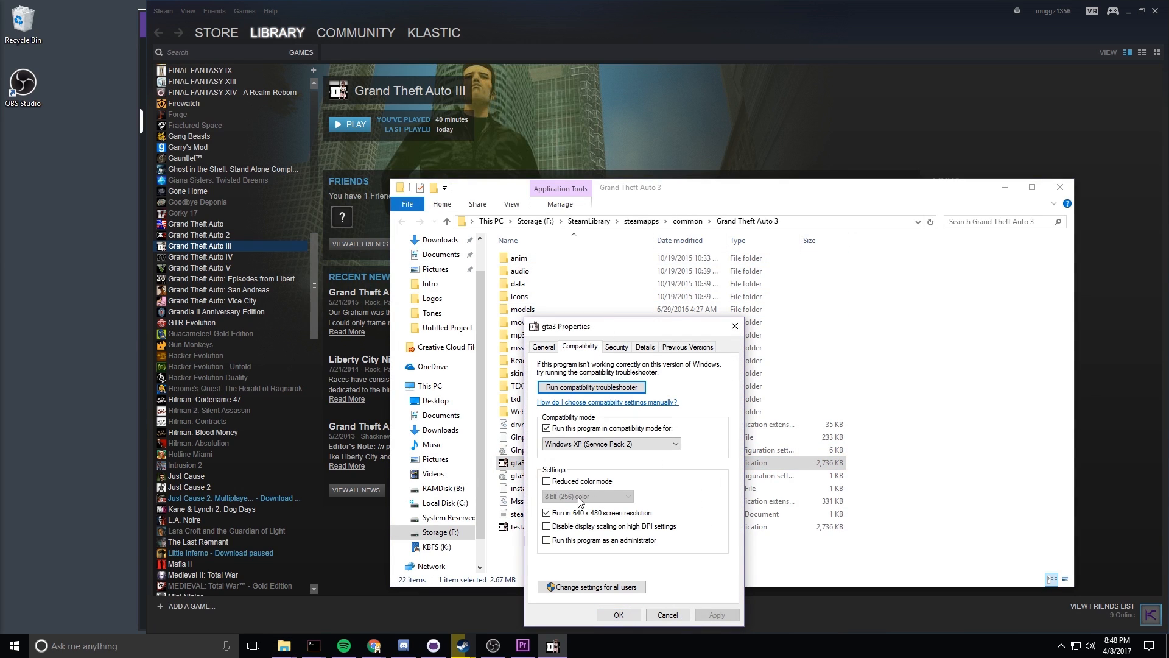
click(547, 513)
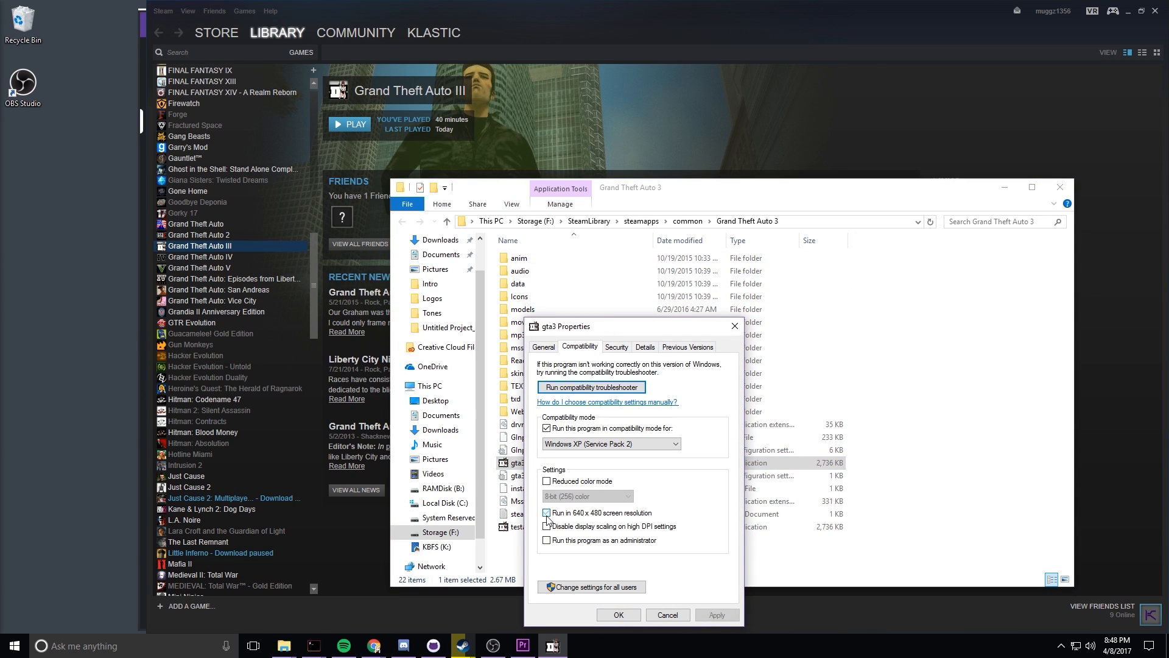
click(547, 512)
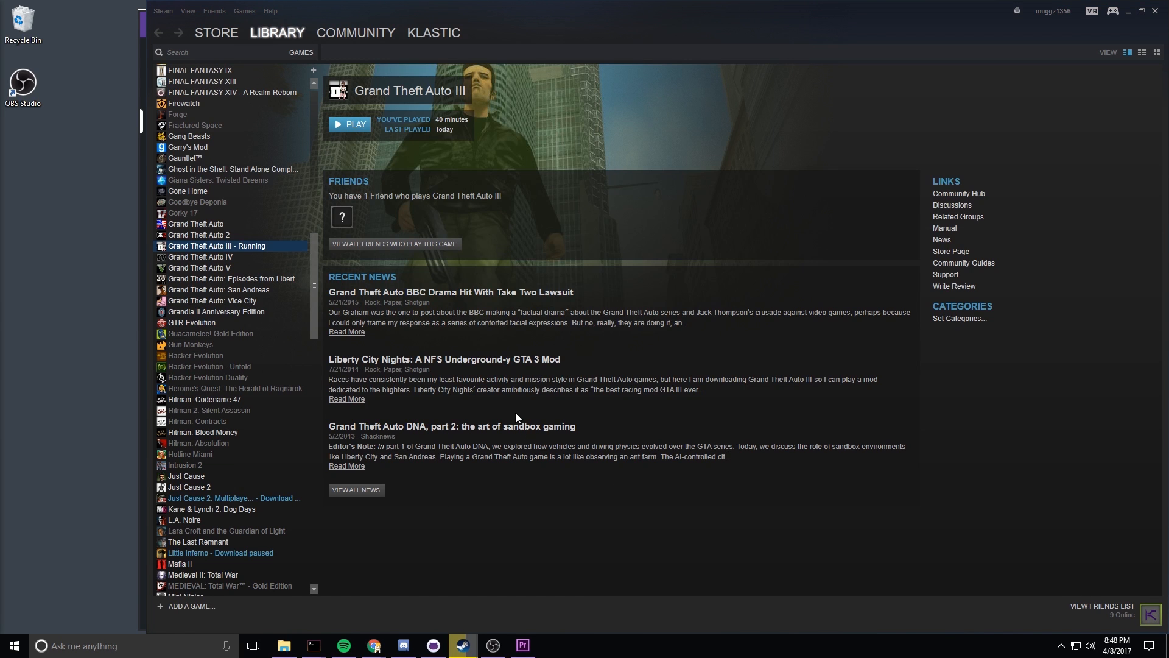
mouse_move(514, 408)
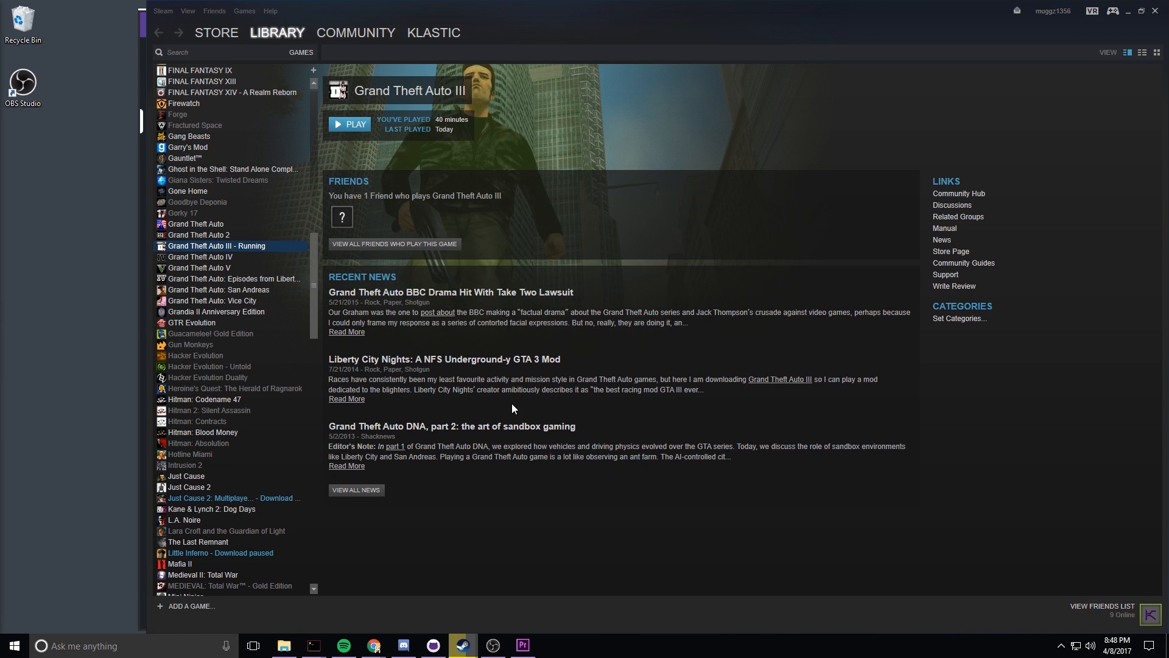